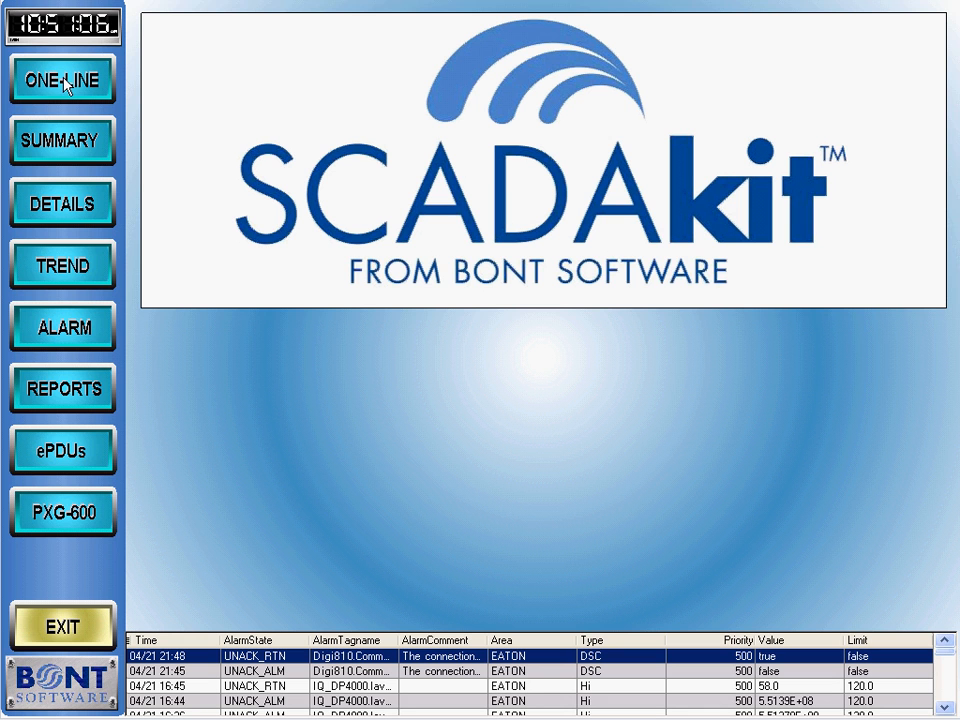
- Show the one-line diagram with live feeder currents, voltages and breaker states
click(62, 80)
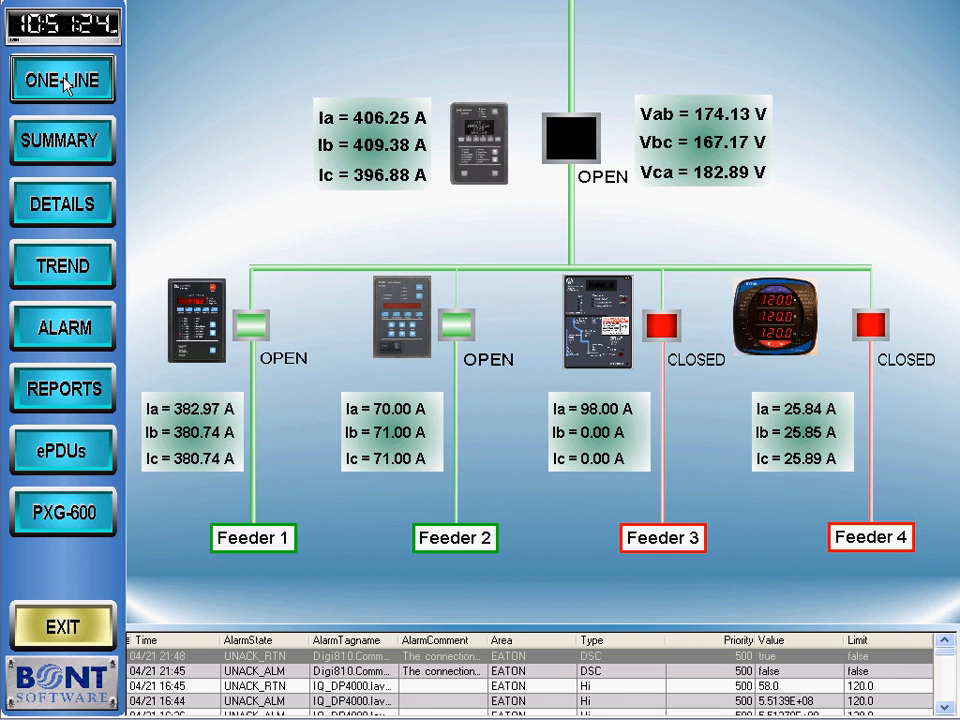
- Show the summary grid of status, current, voltage, kW, KVA and KVAR for every meter
click(62, 140)
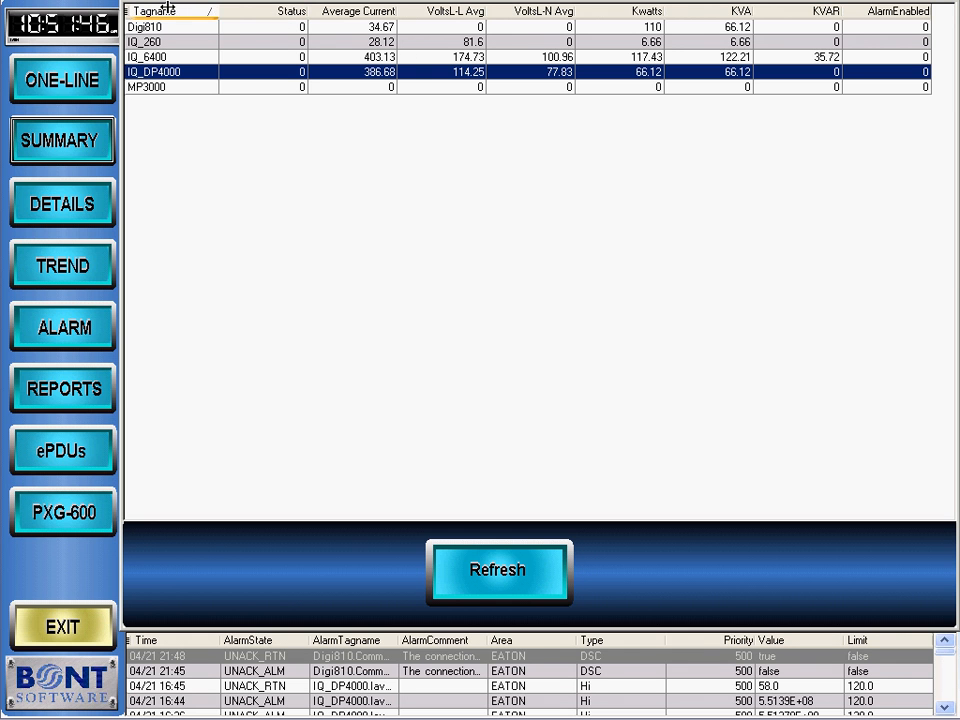
click(530, 12)
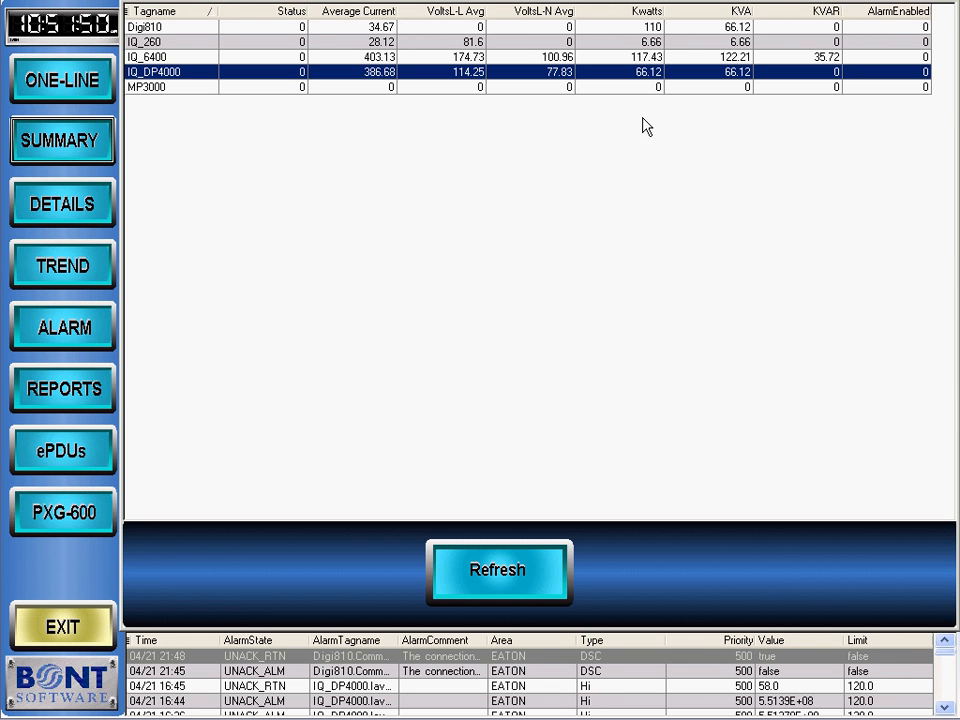
mouse_move(462, 154)
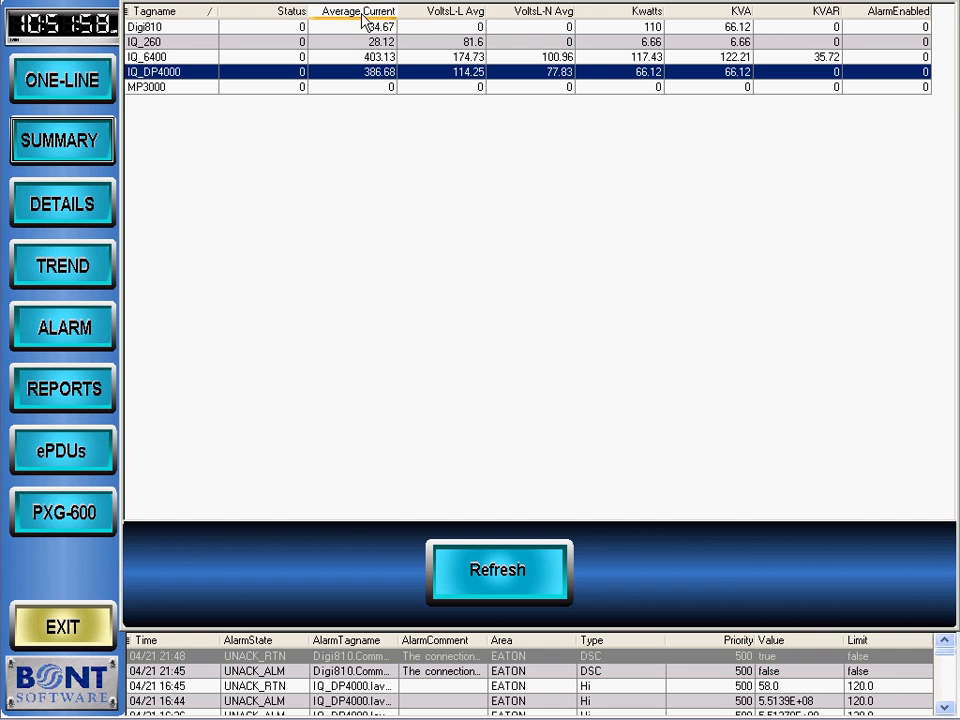
click(356, 12)
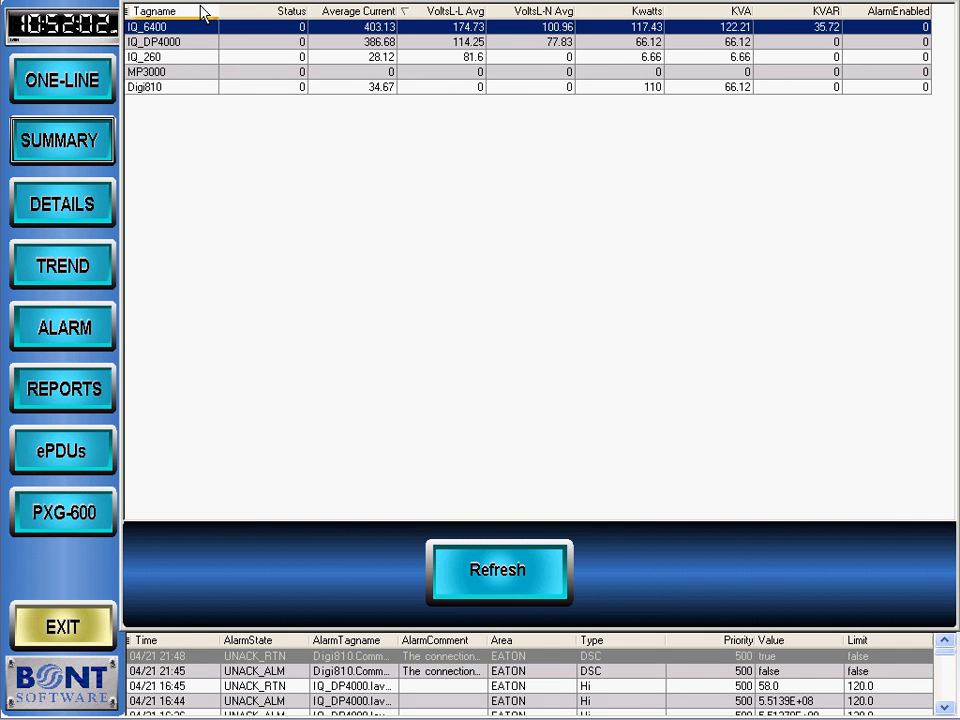
click(156, 12)
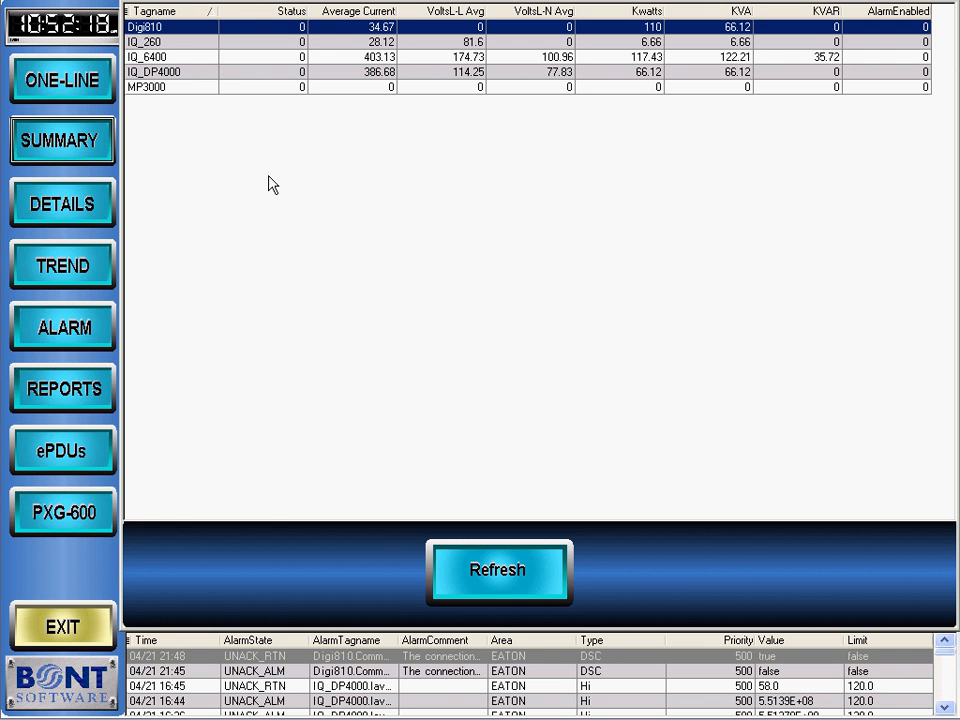
mouse_move(176, 44)
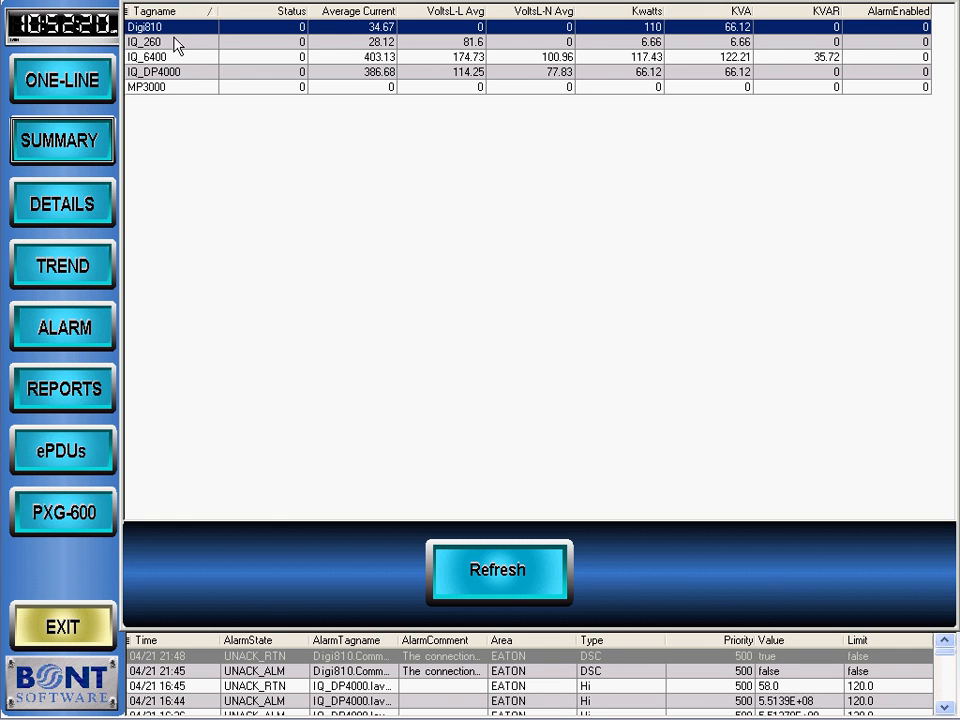
click(144, 40)
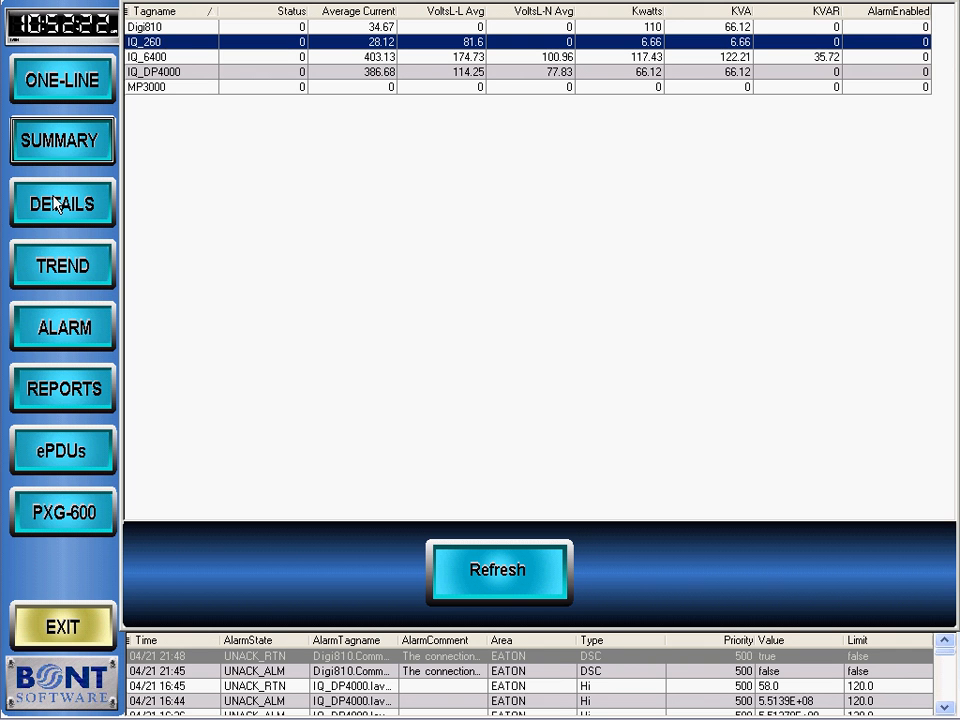
click(62, 204)
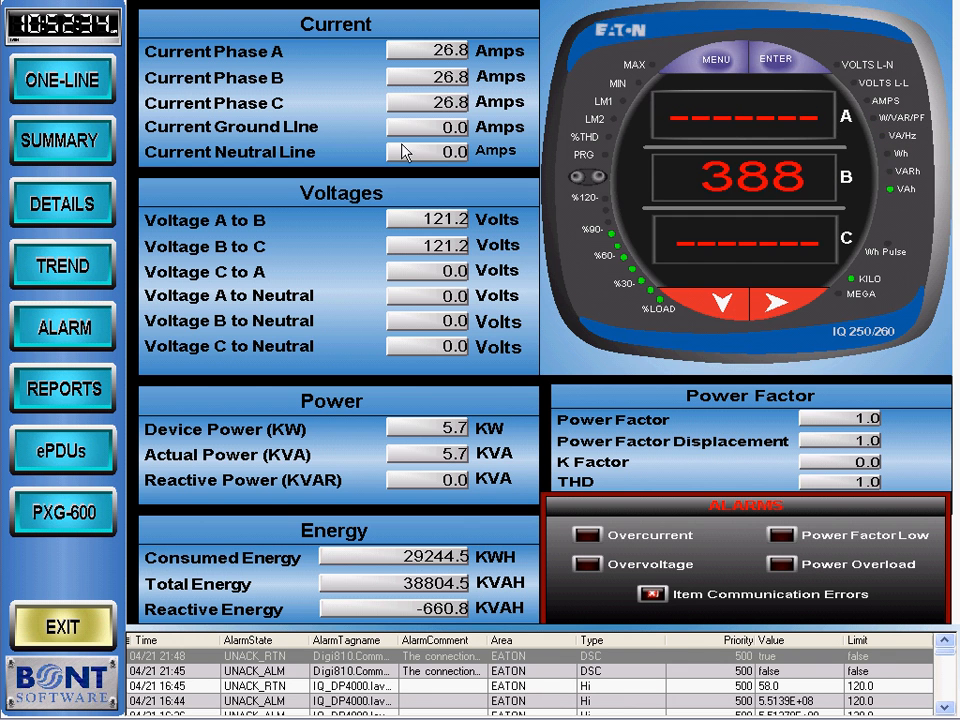
click(62, 140)
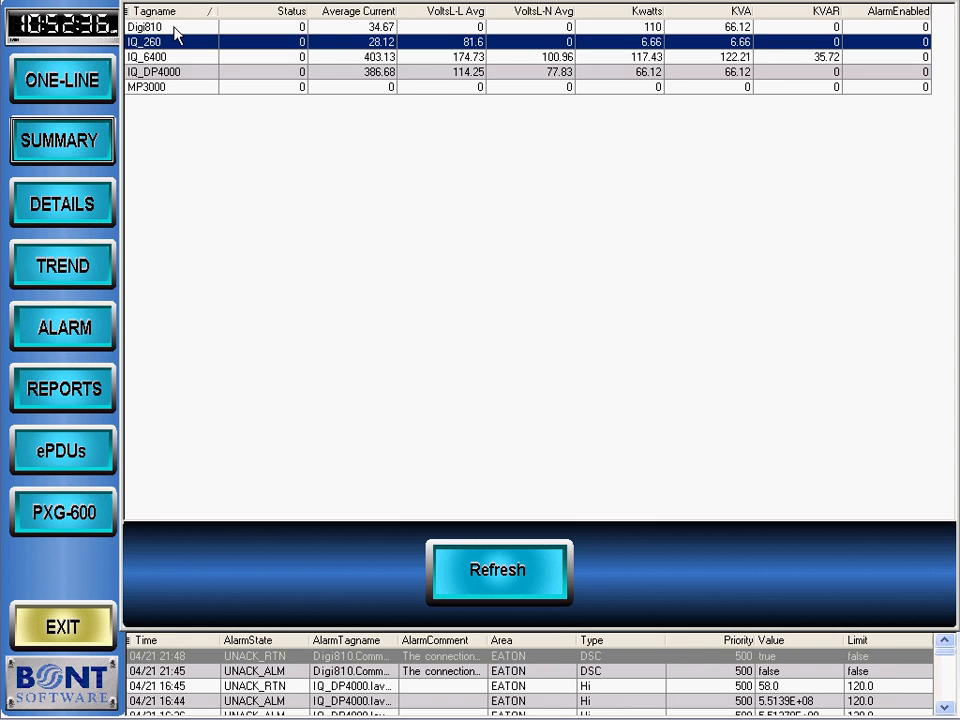
click(62, 204)
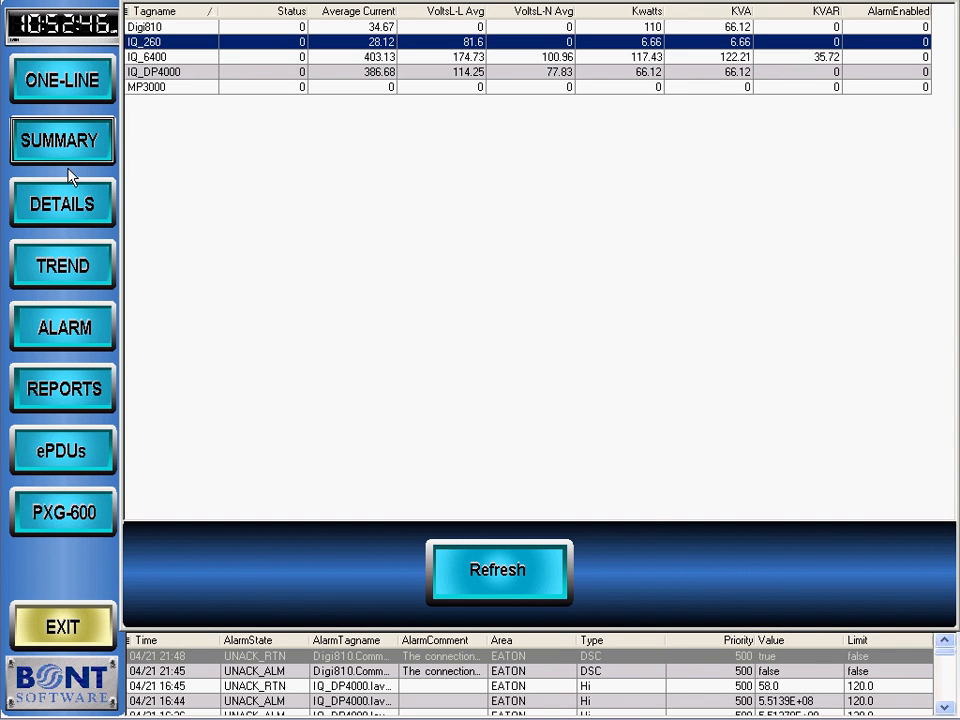
click(62, 140)
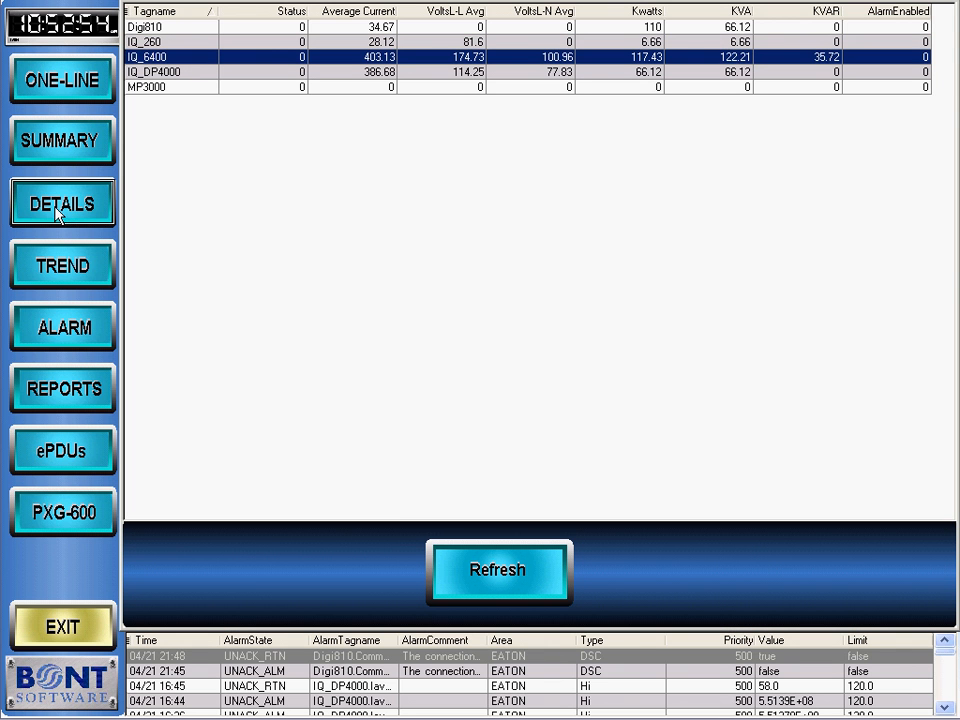
click(62, 204)
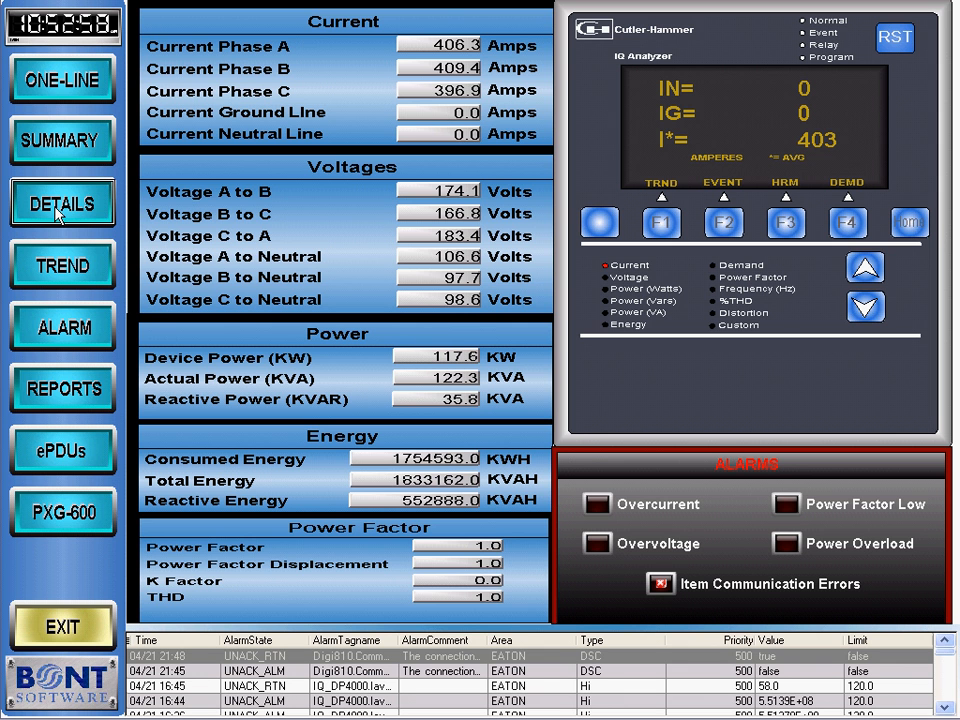
click(62, 140)
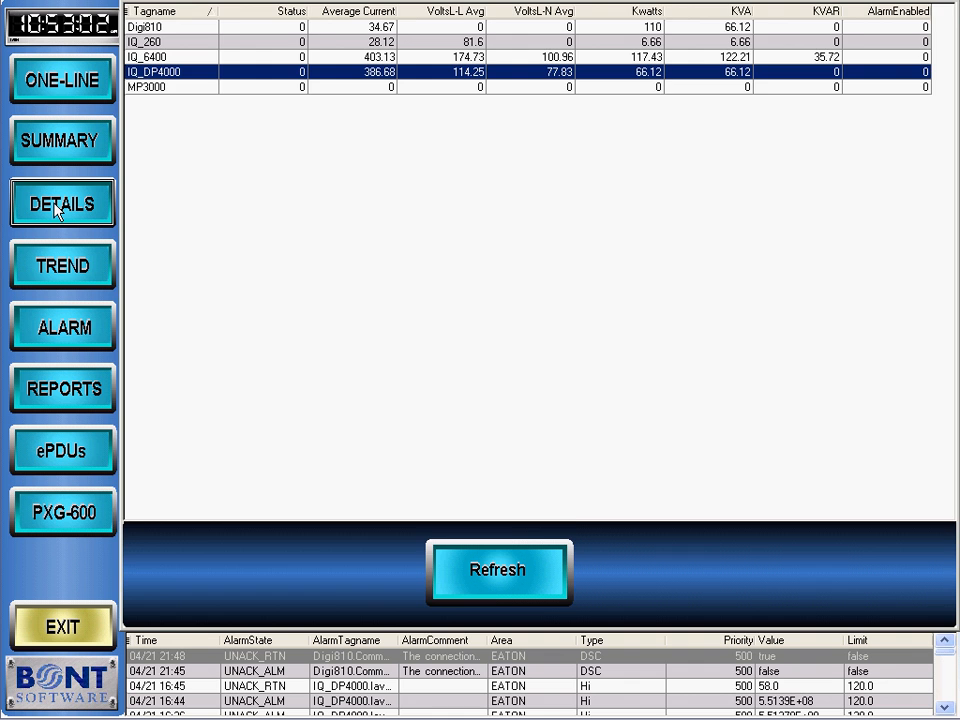
click(62, 204)
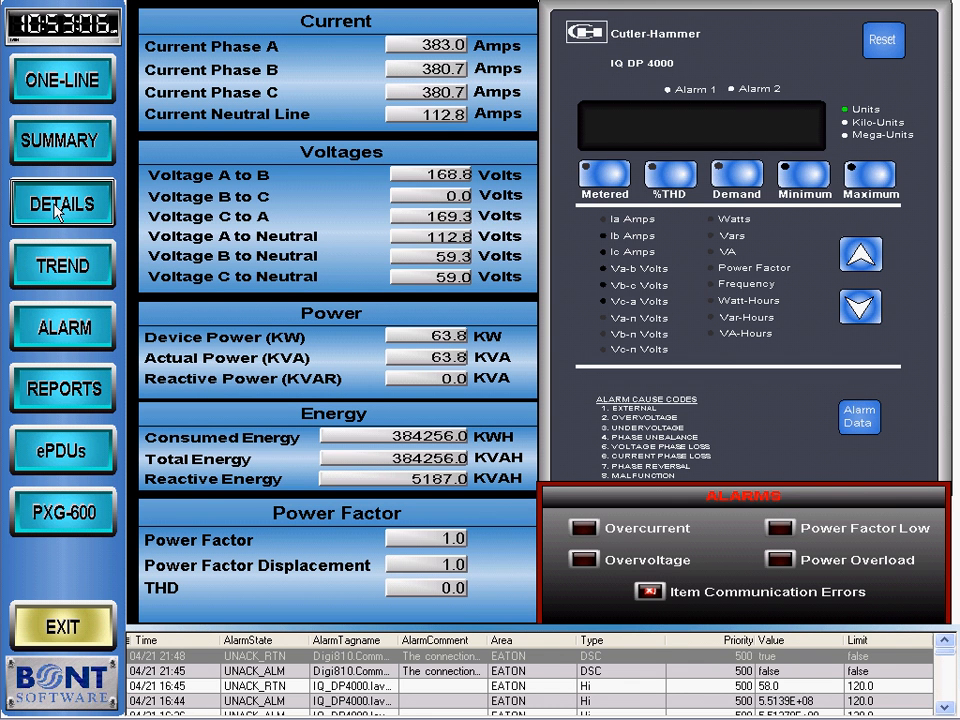
click(62, 140)
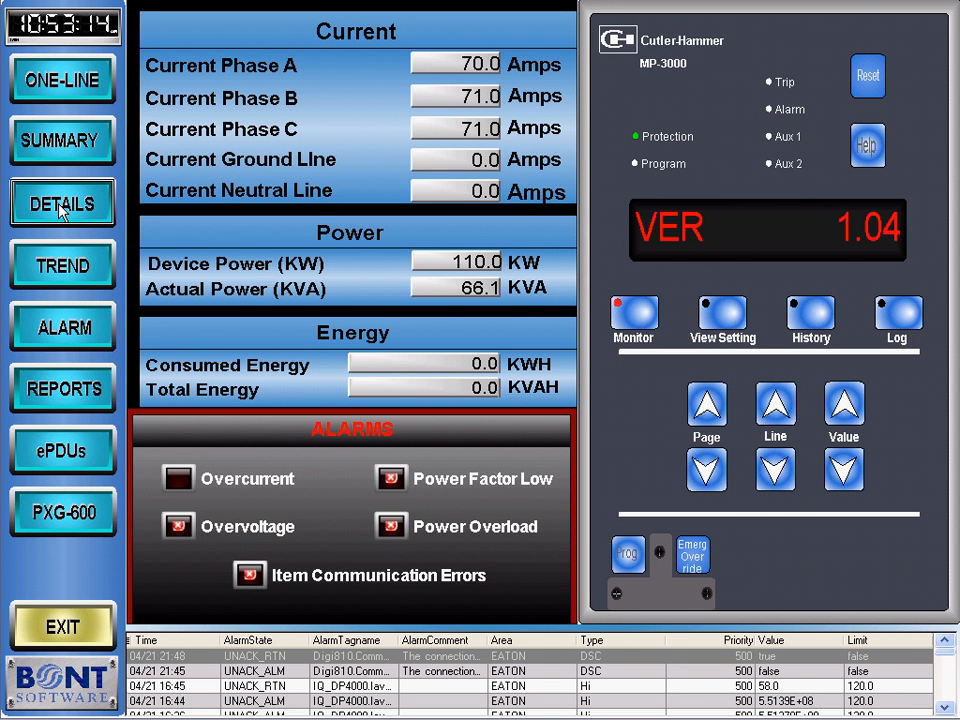
click(62, 140)
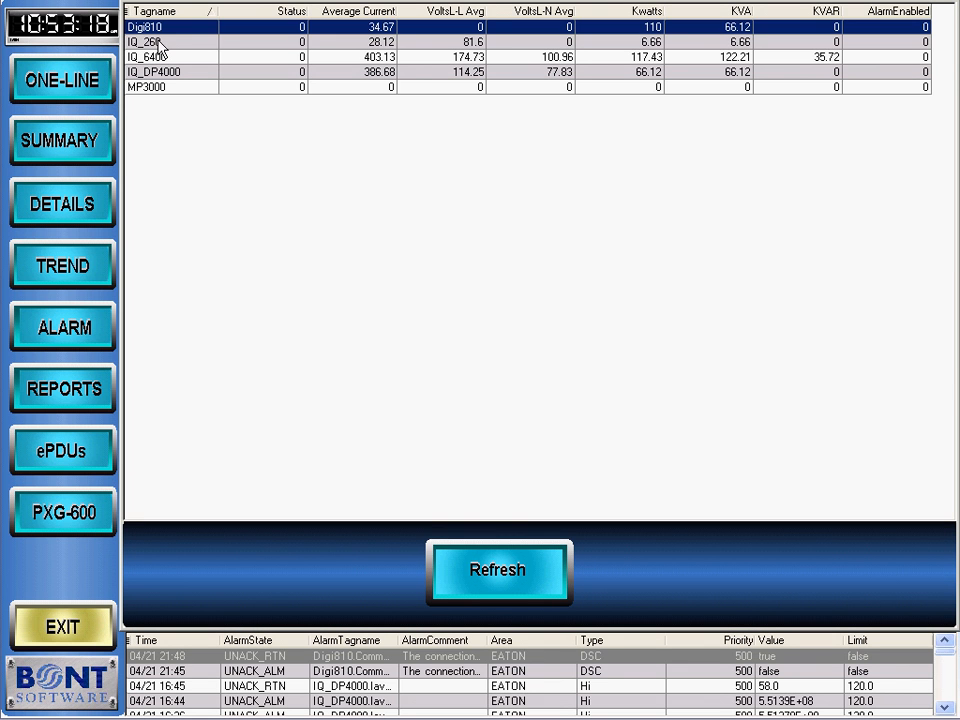
- View the IQ_260 KVA, KVAR and kilowatt trend chart, then the full alarm history list
click(62, 264)
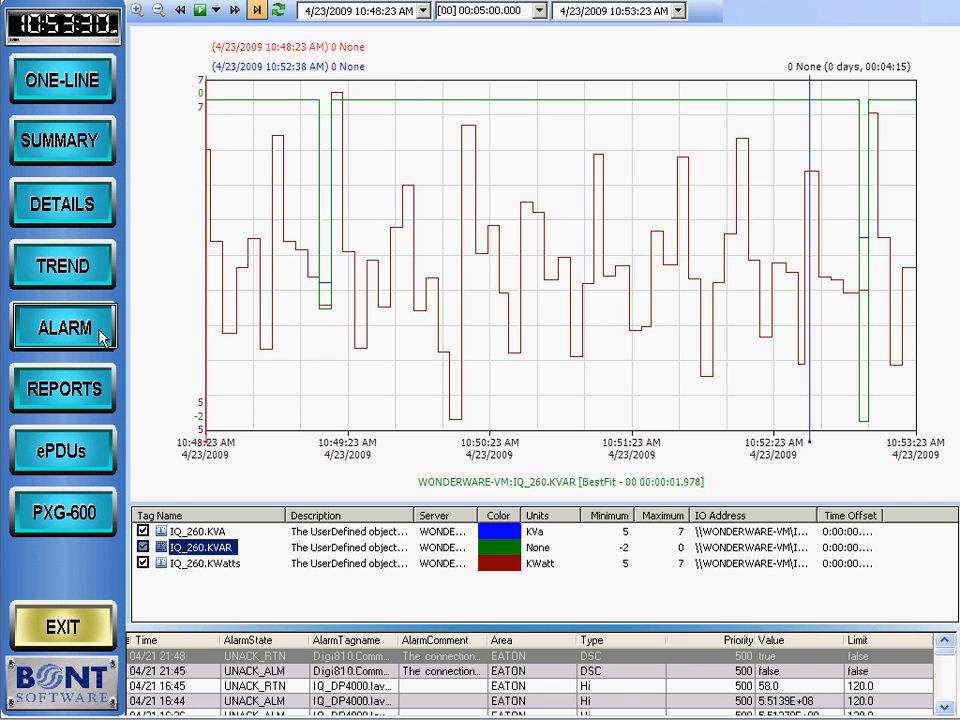
click(62, 328)
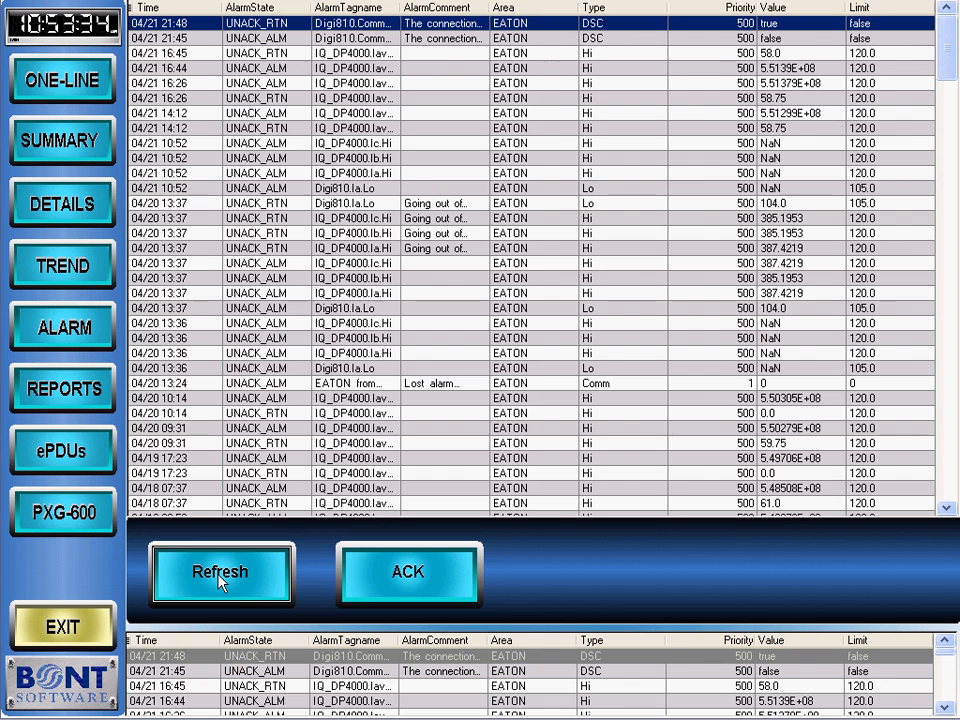
mouse_move(188, 530)
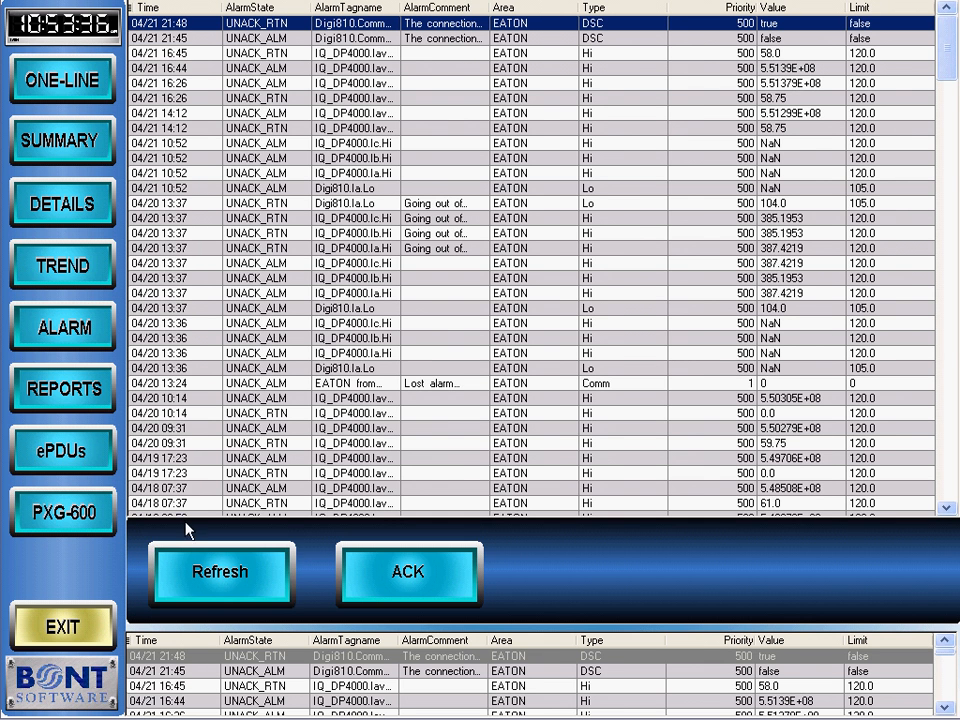
- Show the Power Report of starting and ending kWh for IQ_260, IQ_DP4000 and IQ_6400
click(62, 388)
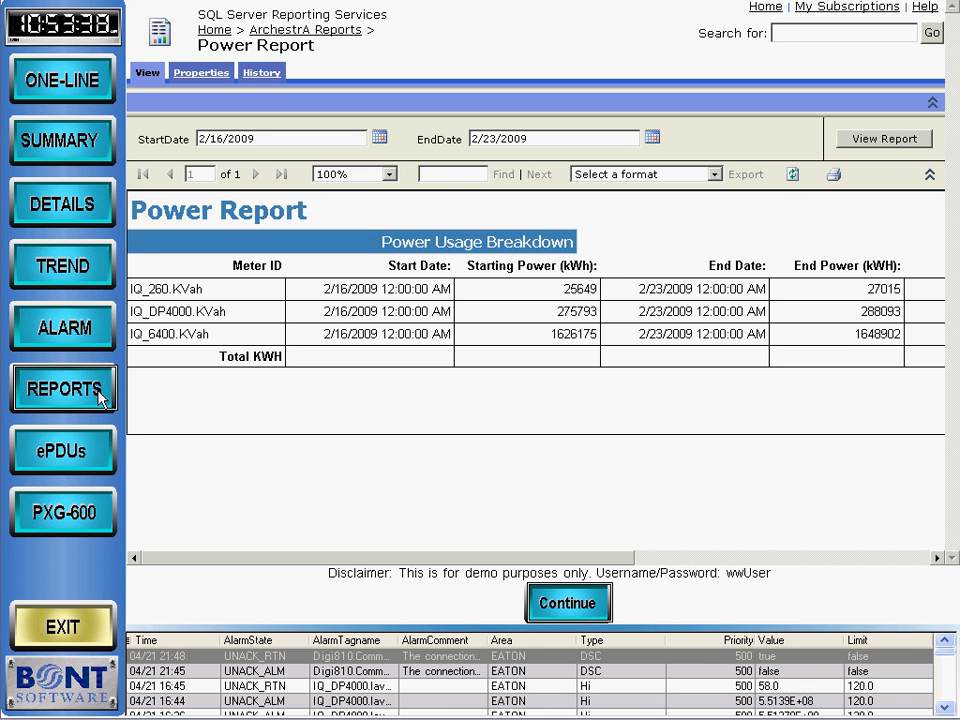
mouse_move(224, 562)
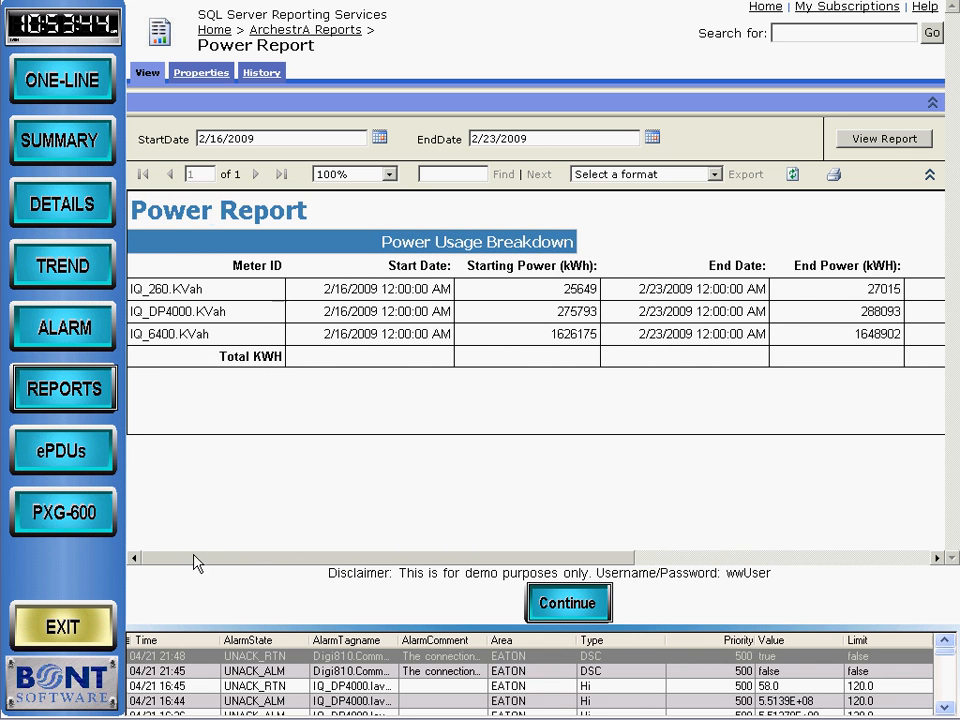
mouse_move(172, 476)
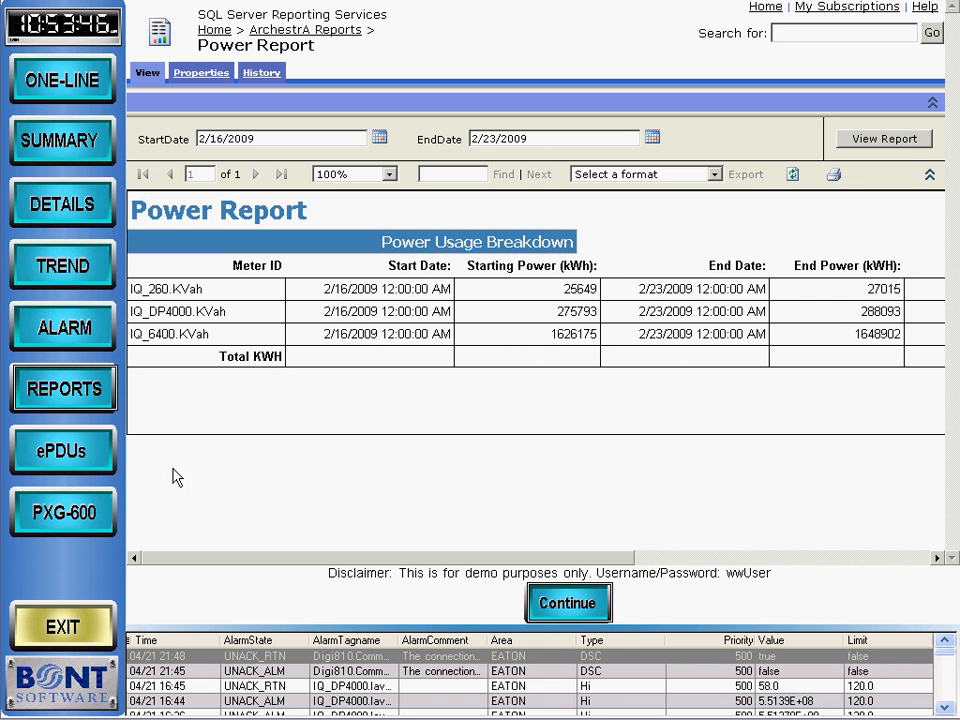
- Compare the switched ePDU at 1.2 A with the IP metered ePDU at 6.4 A
click(64, 450)
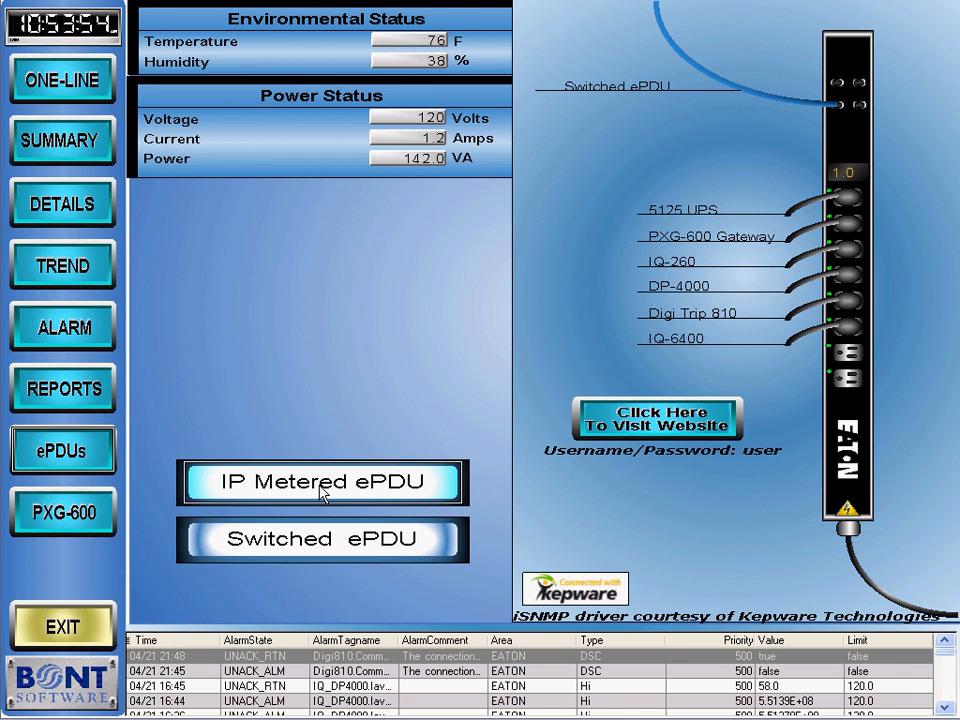
click(322, 482)
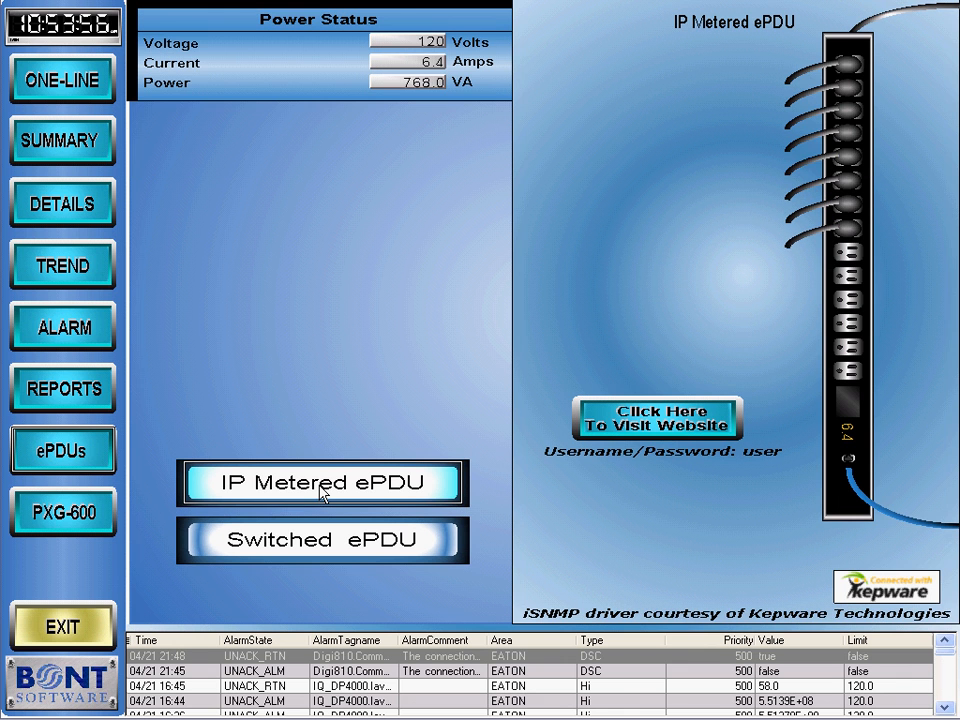
click(320, 540)
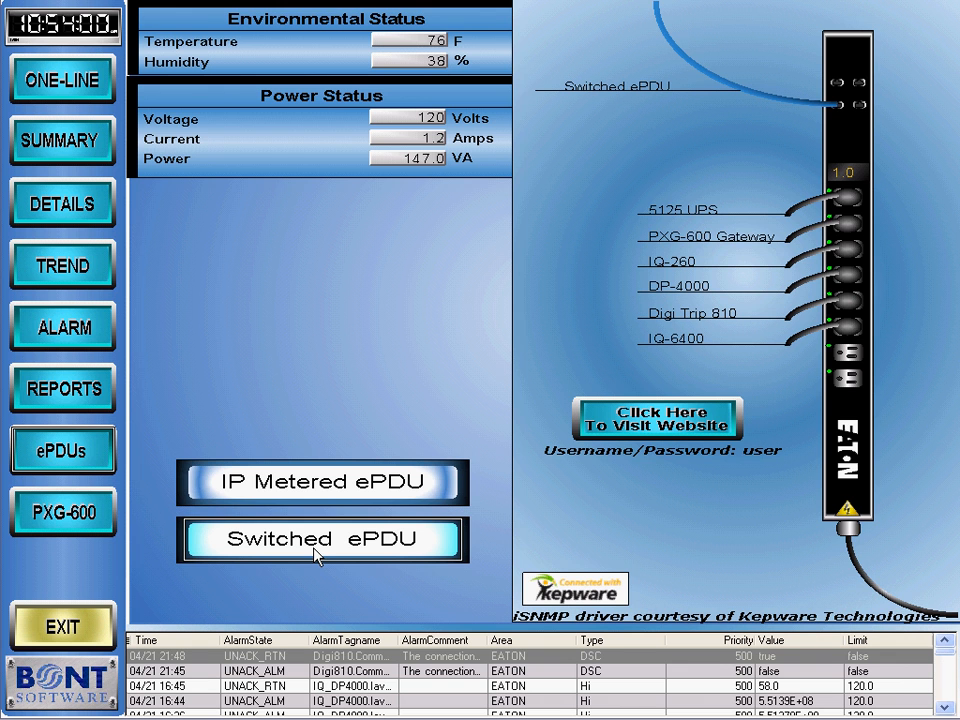
mouse_move(350, 490)
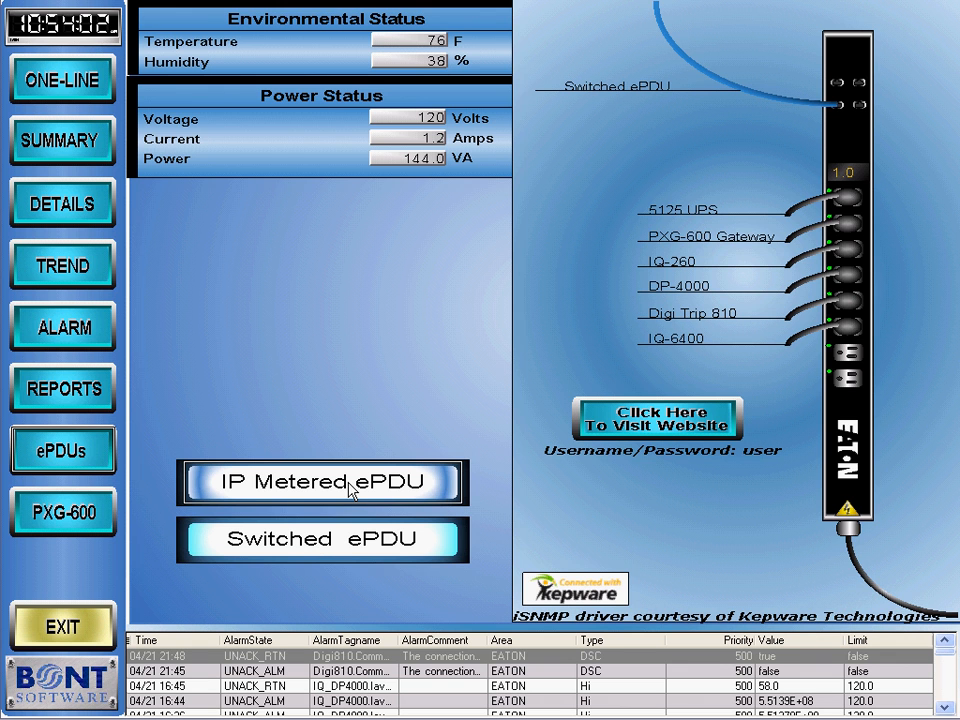
click(320, 482)
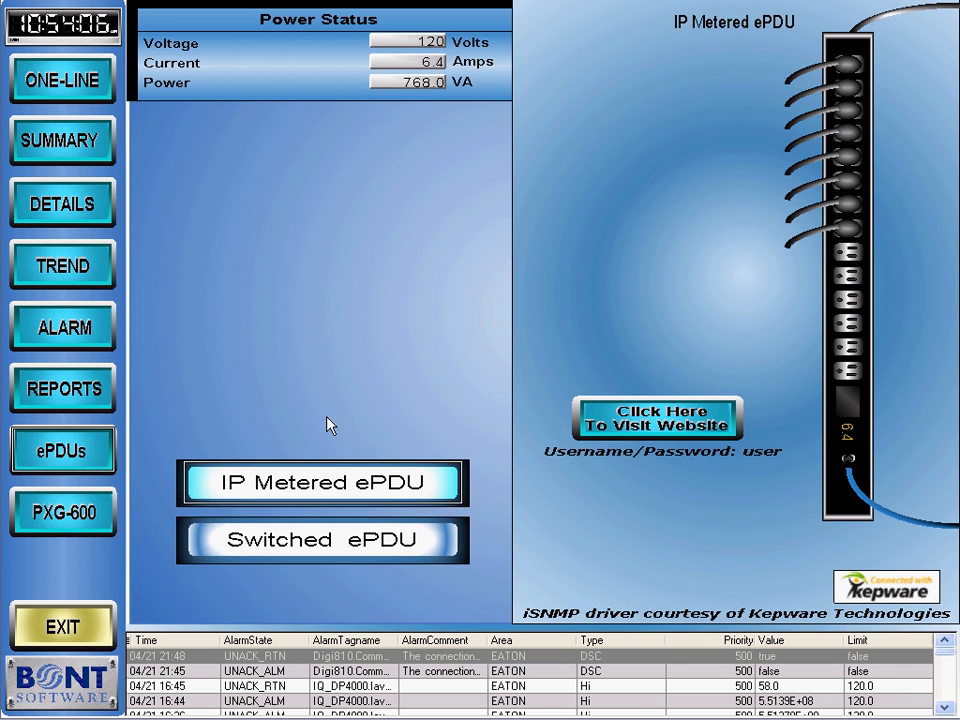
- Return to the one-line power diagram
click(62, 80)
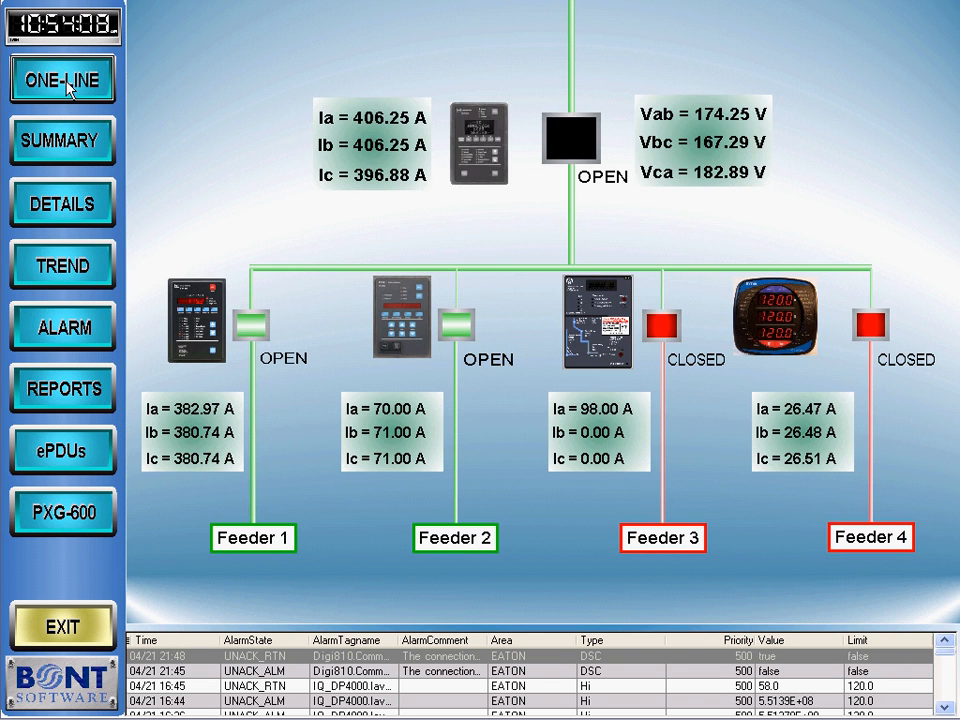